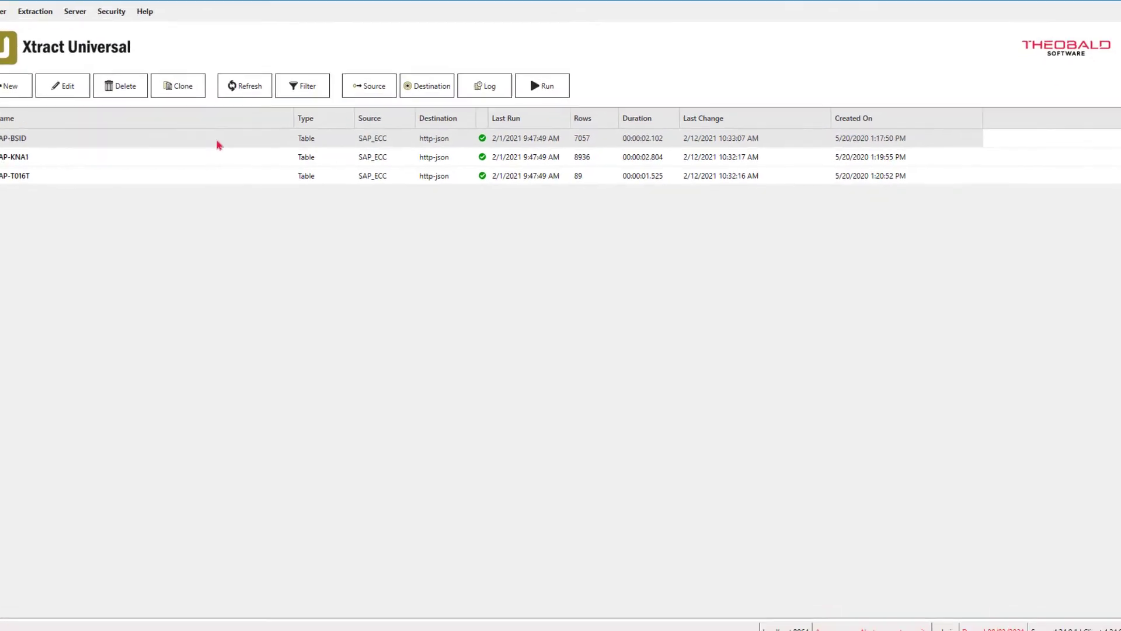
Preview the SAP-BSID extraction's data, then close its settings
double_click(12, 139)
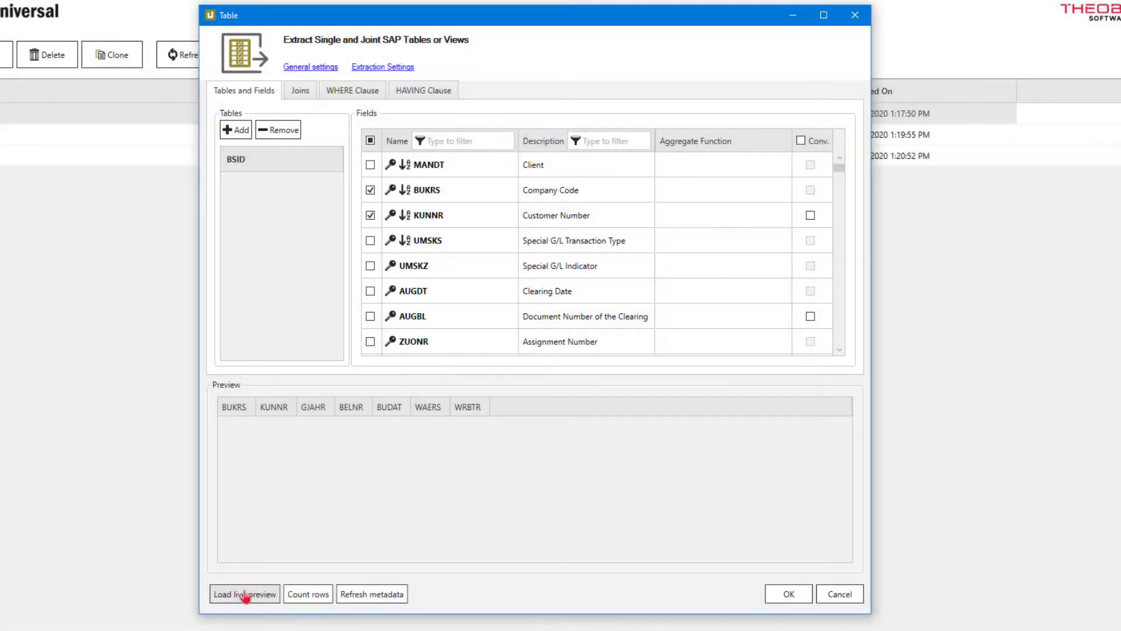
click(245, 593)
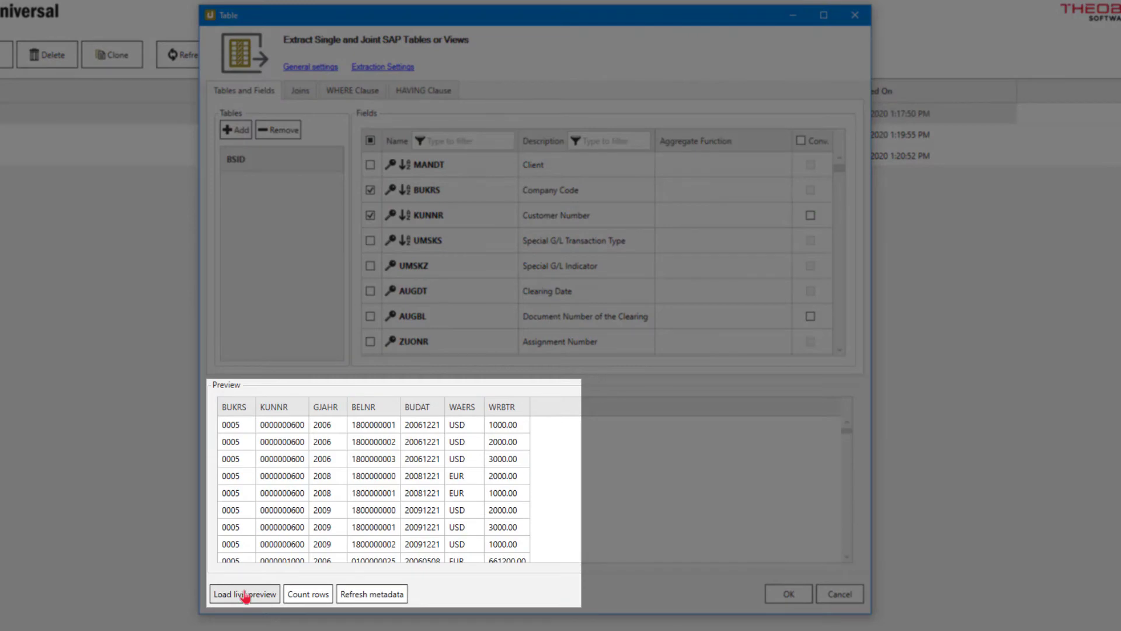
mouse_move(434, 582)
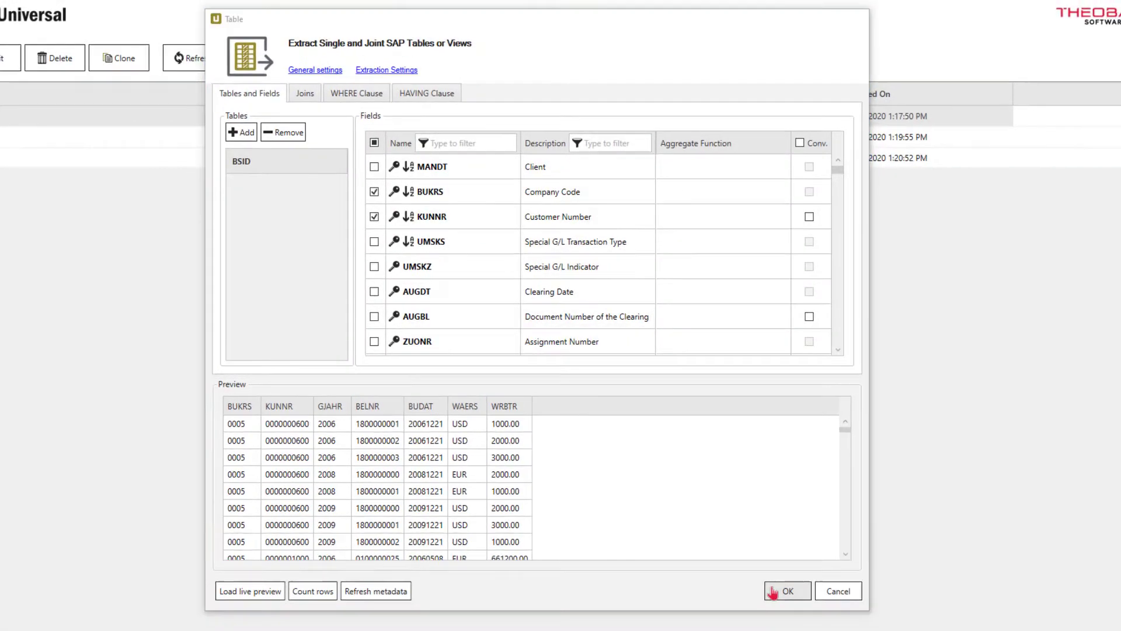
click(787, 590)
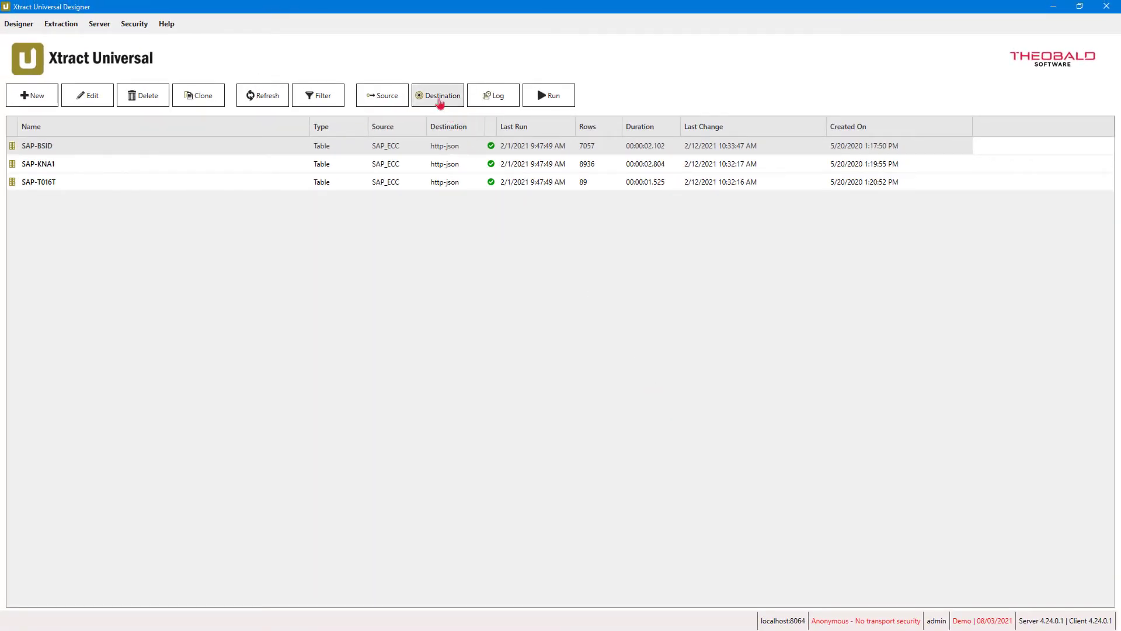
Create a new destination named PowerBI of type Power BI Connector
click(437, 95)
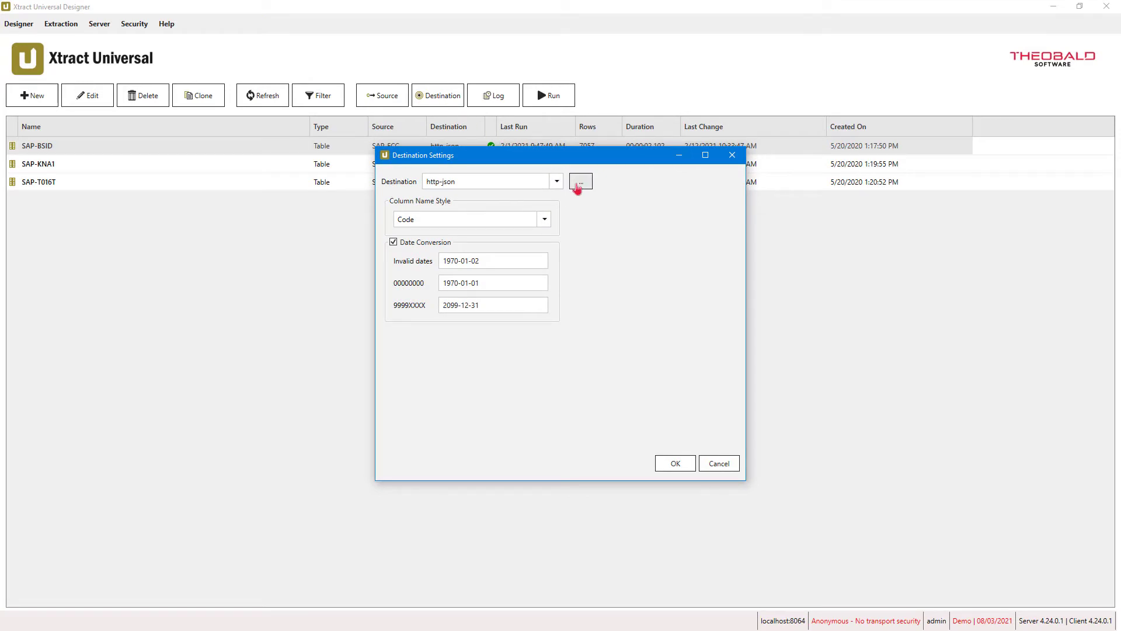
click(581, 181)
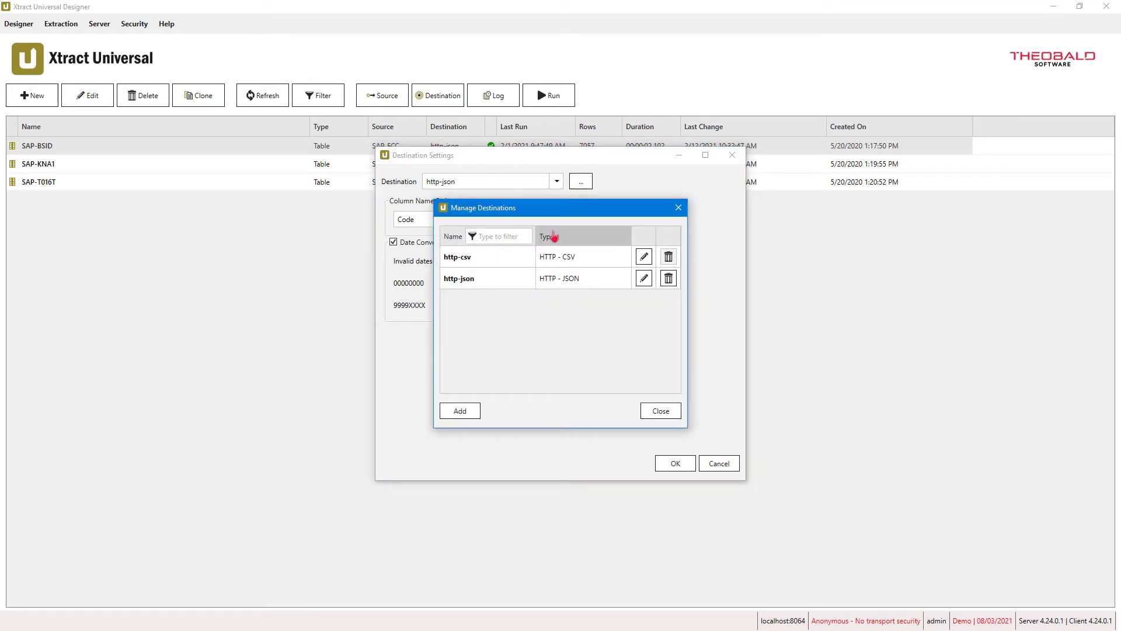
click(460, 410)
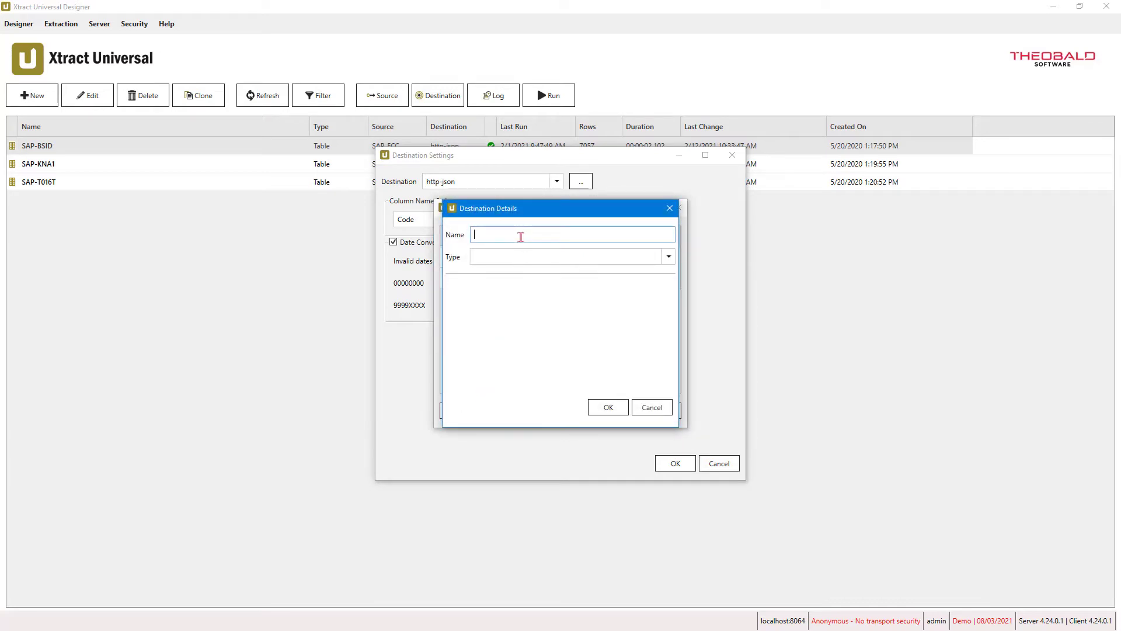
text(PowerBI)
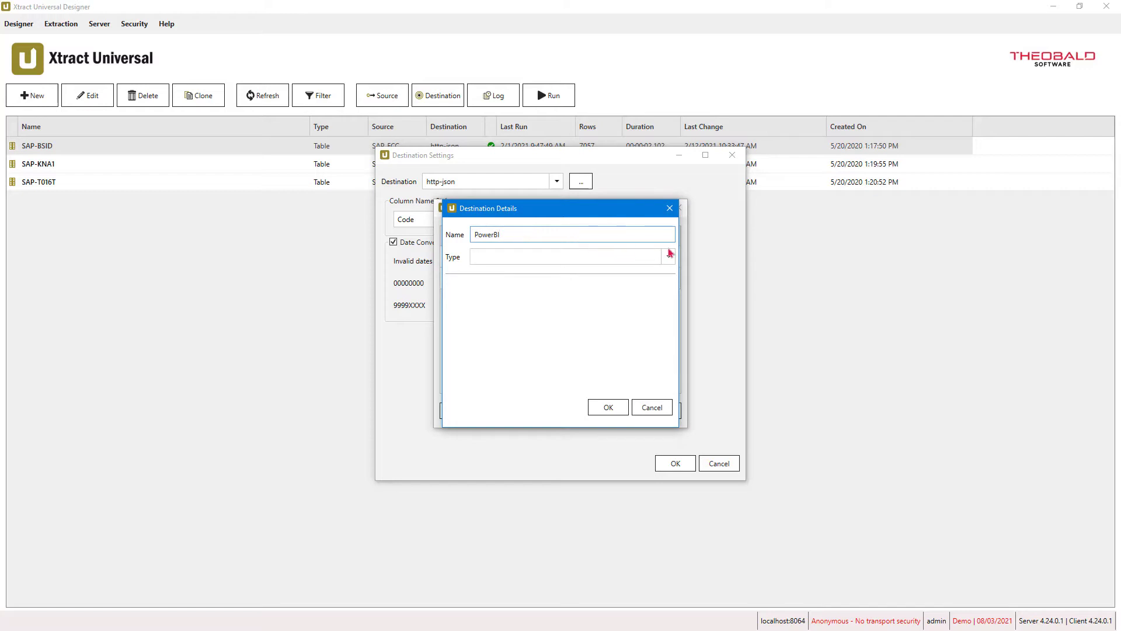
click(668, 255)
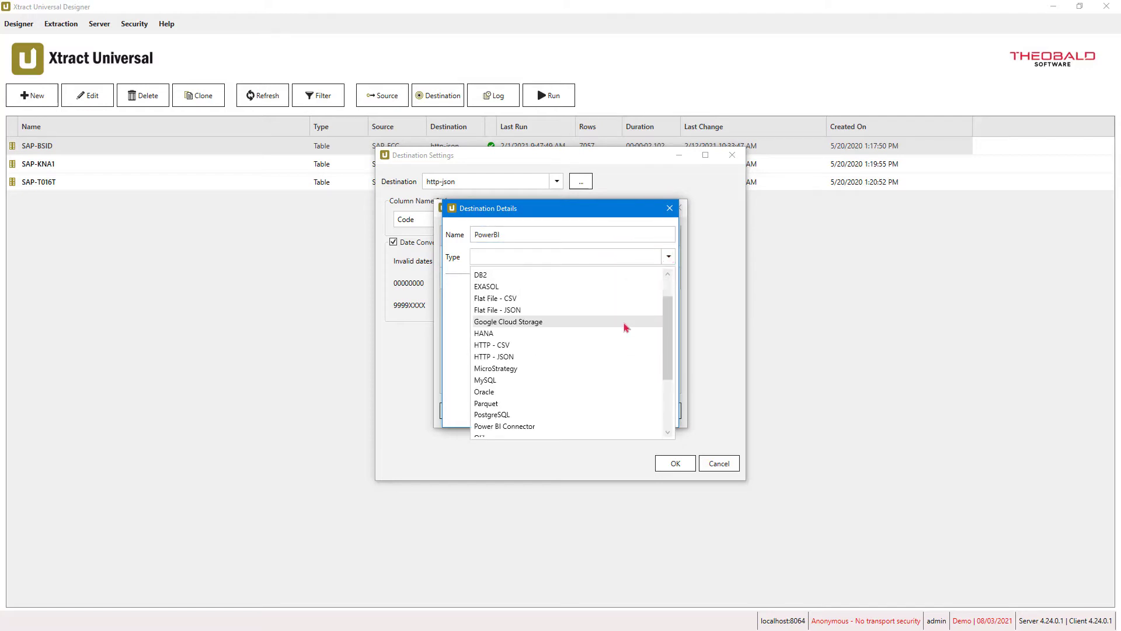
click(505, 425)
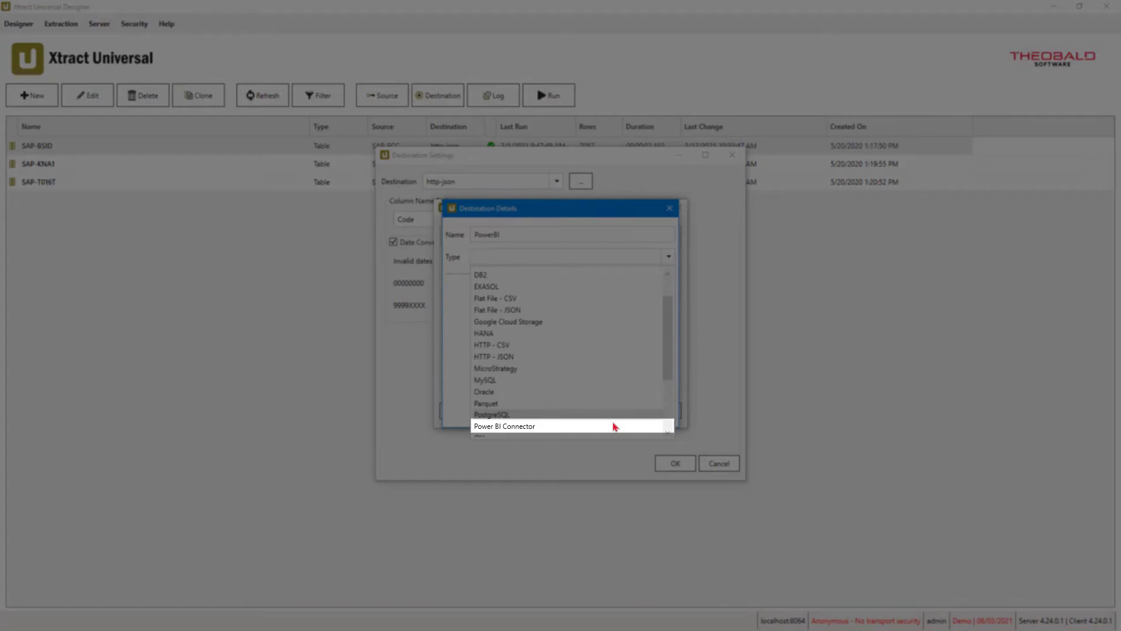
click(504, 426)
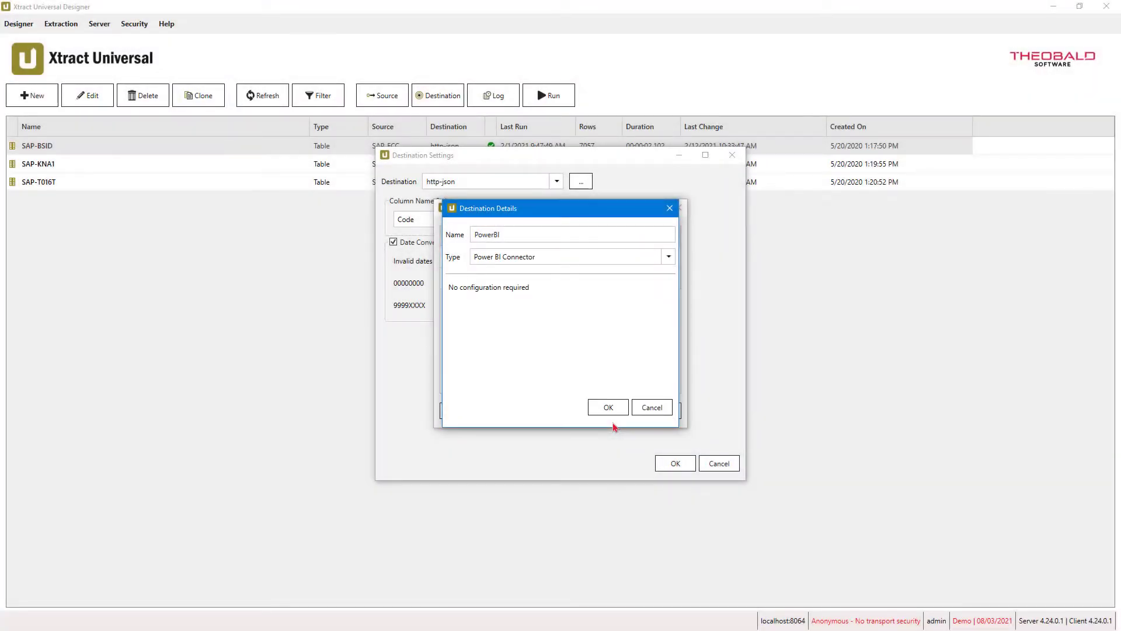
click(608, 407)
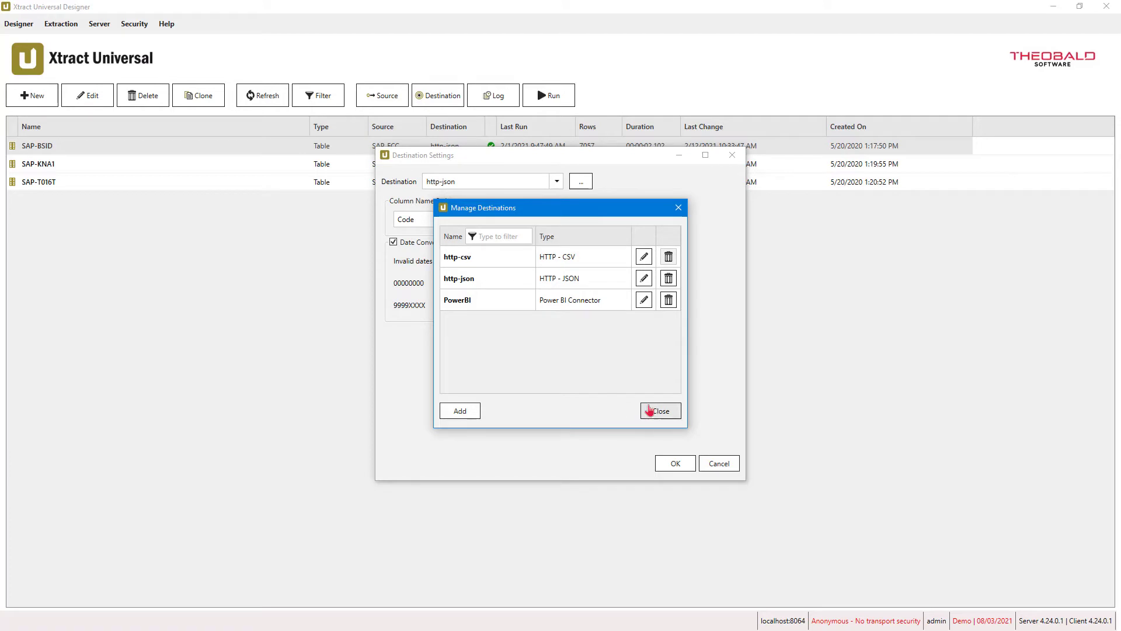
click(660, 411)
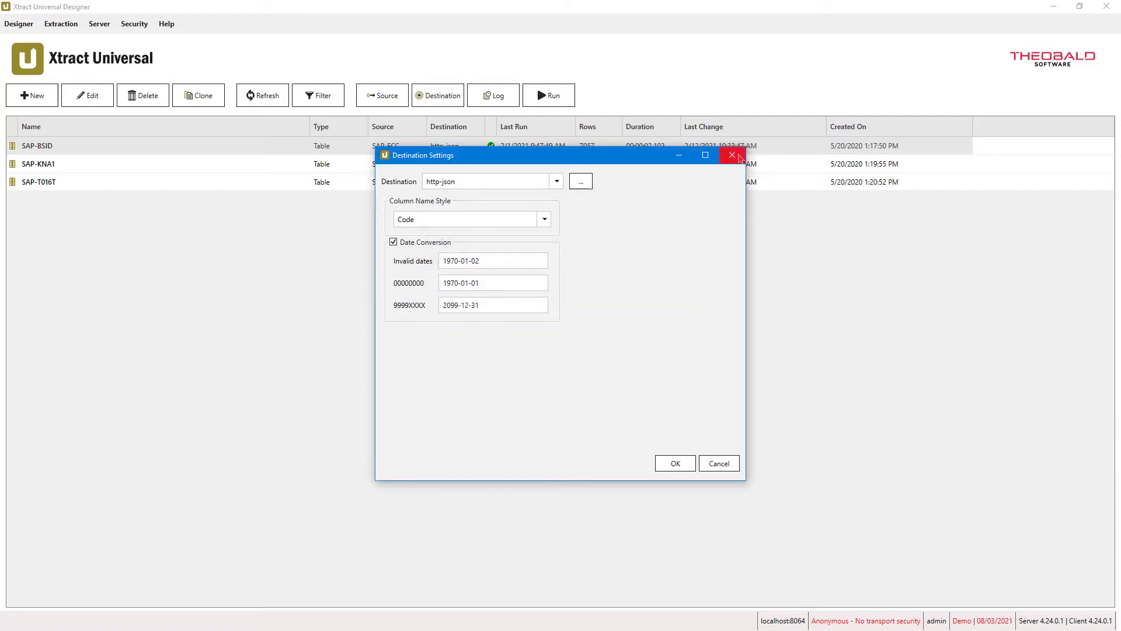
Assign the PowerBI destination to all selected SAP extractions
click(732, 156)
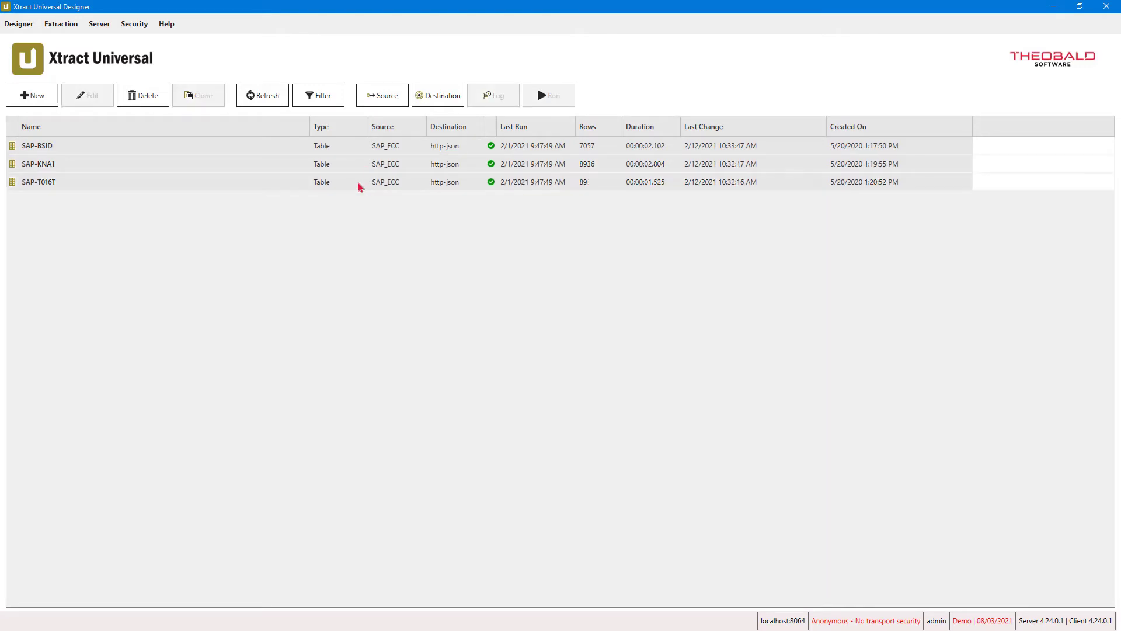
right_click(37, 182)
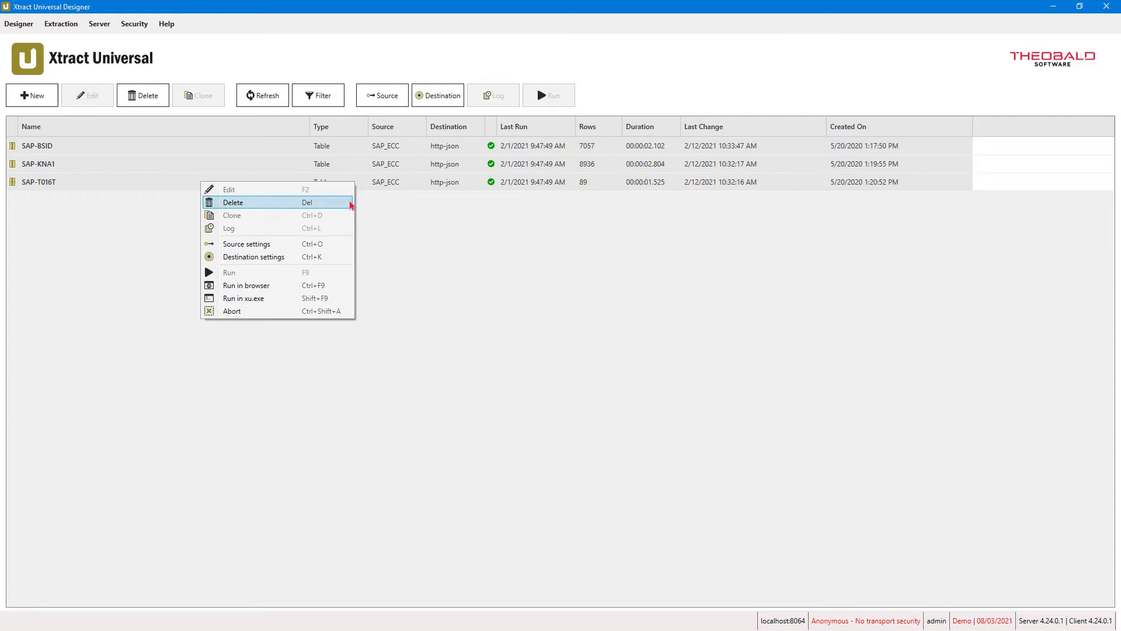
click(254, 257)
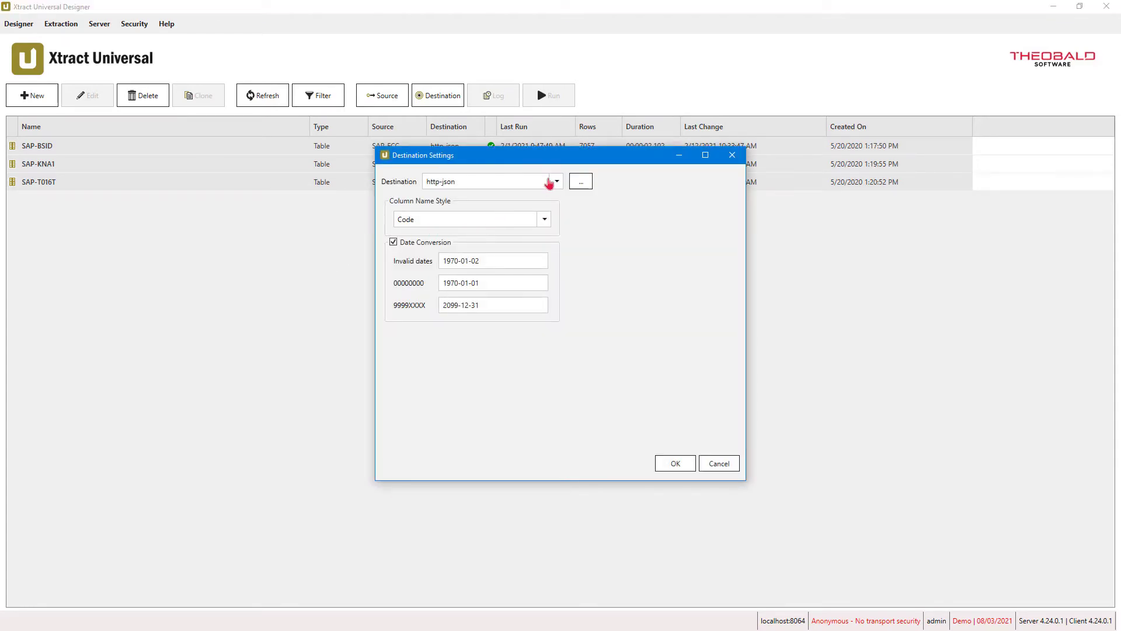
click(555, 181)
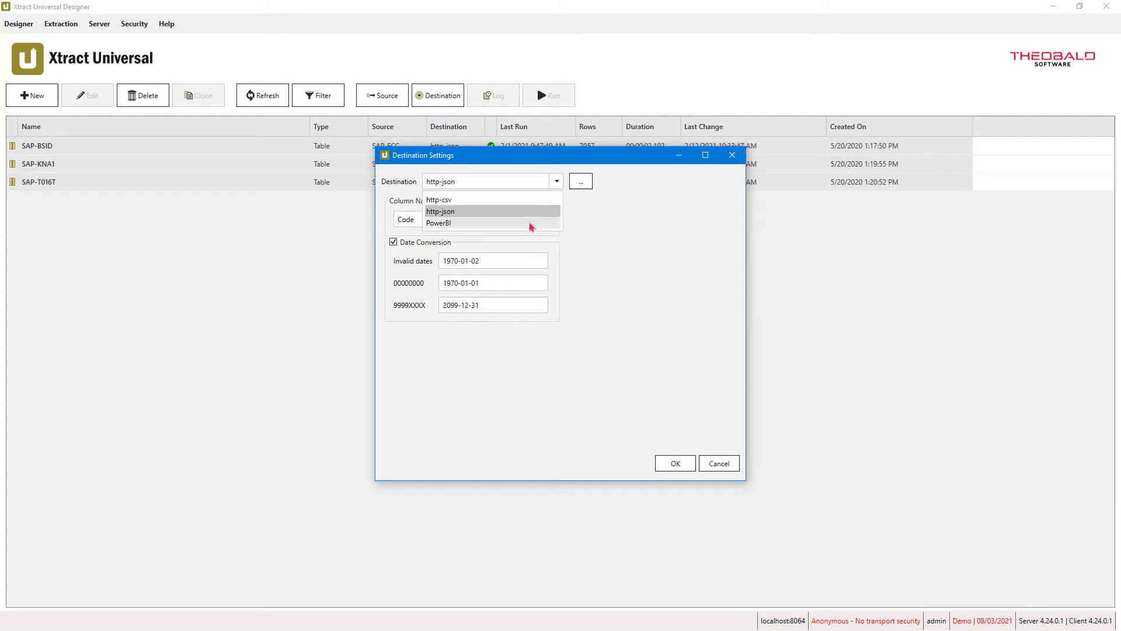
click(438, 223)
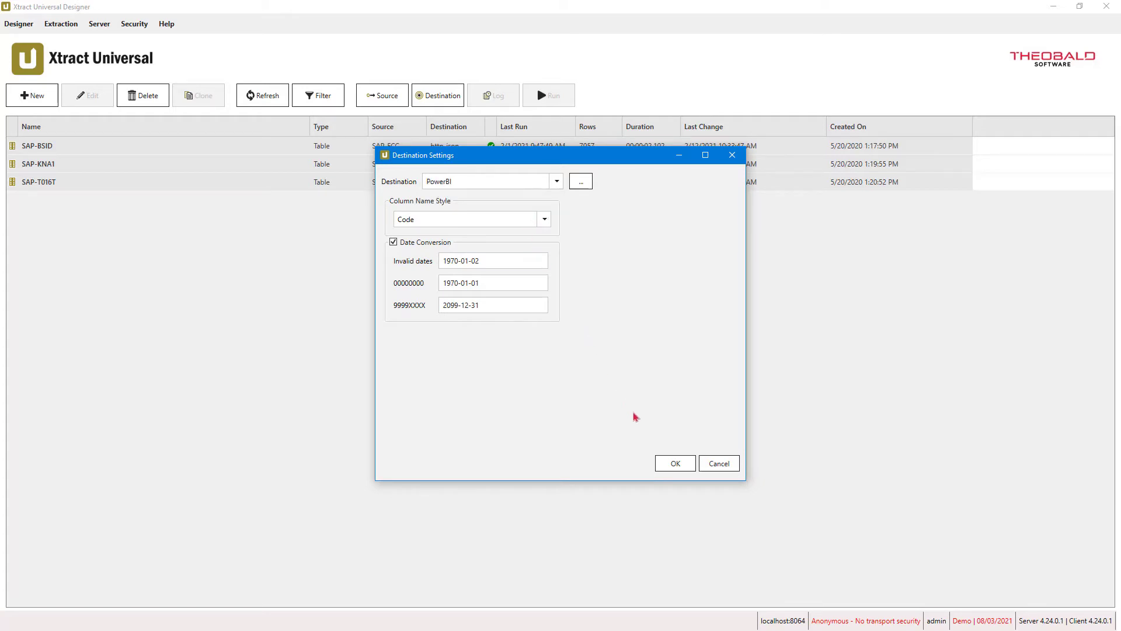
click(675, 463)
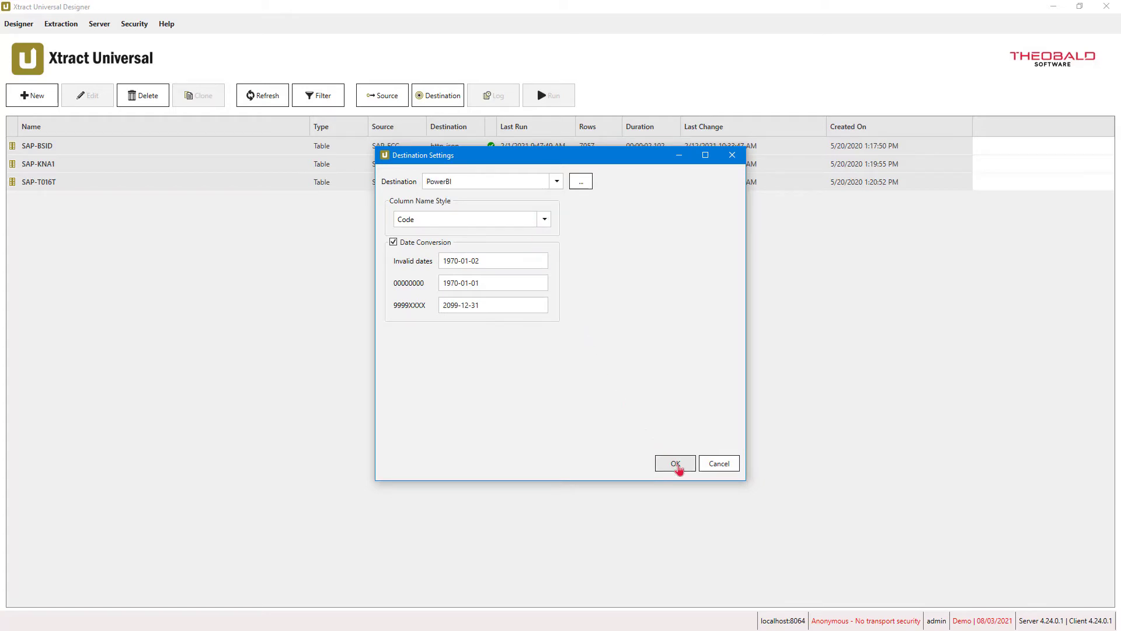
click(674, 463)
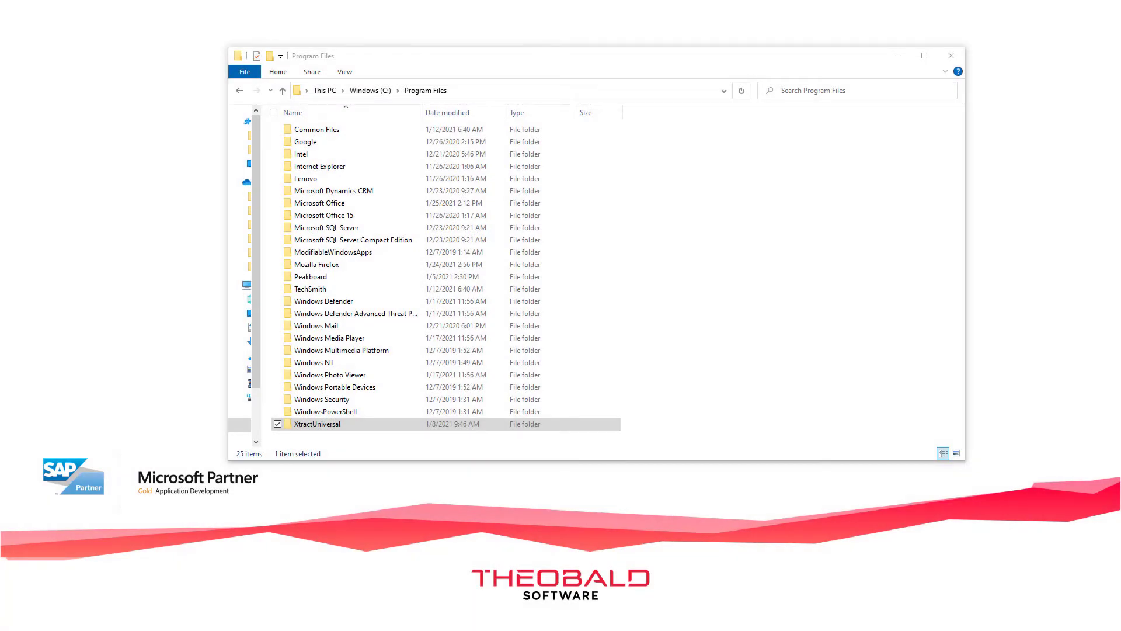
Open XtractUniversal > powerbi and select the install-connector script
double_click(317, 423)
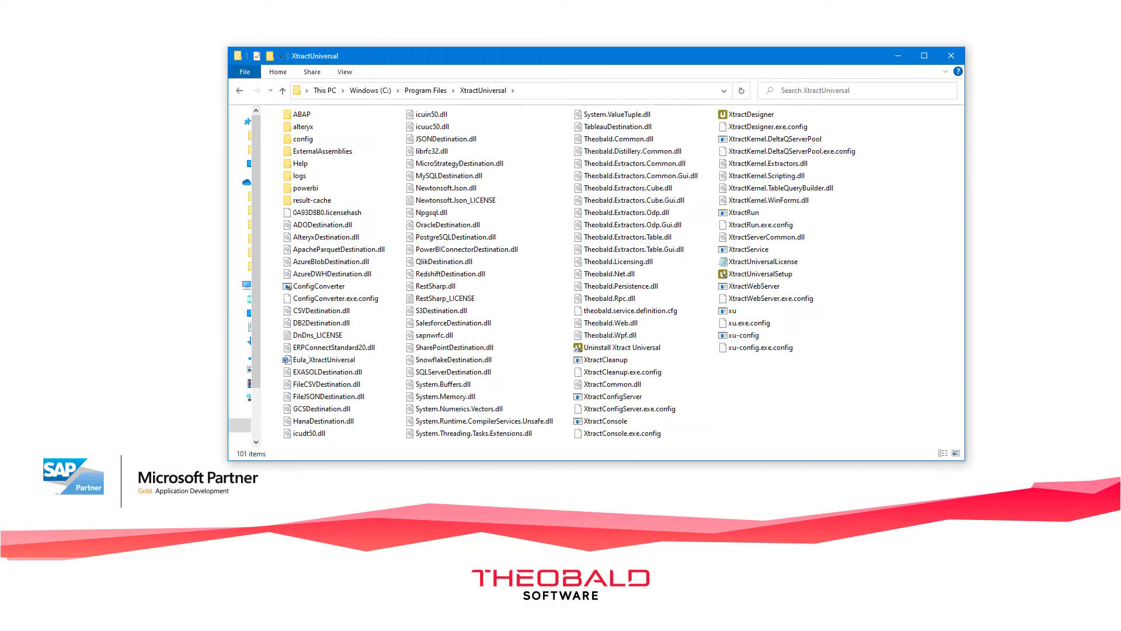
double_click(306, 187)
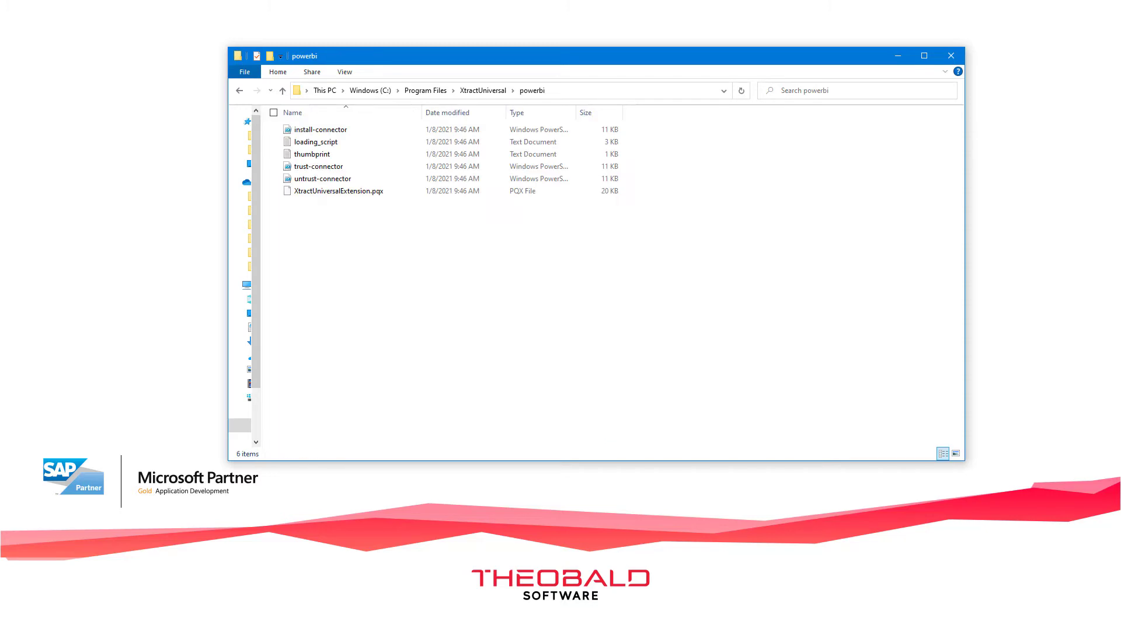
click(320, 129)
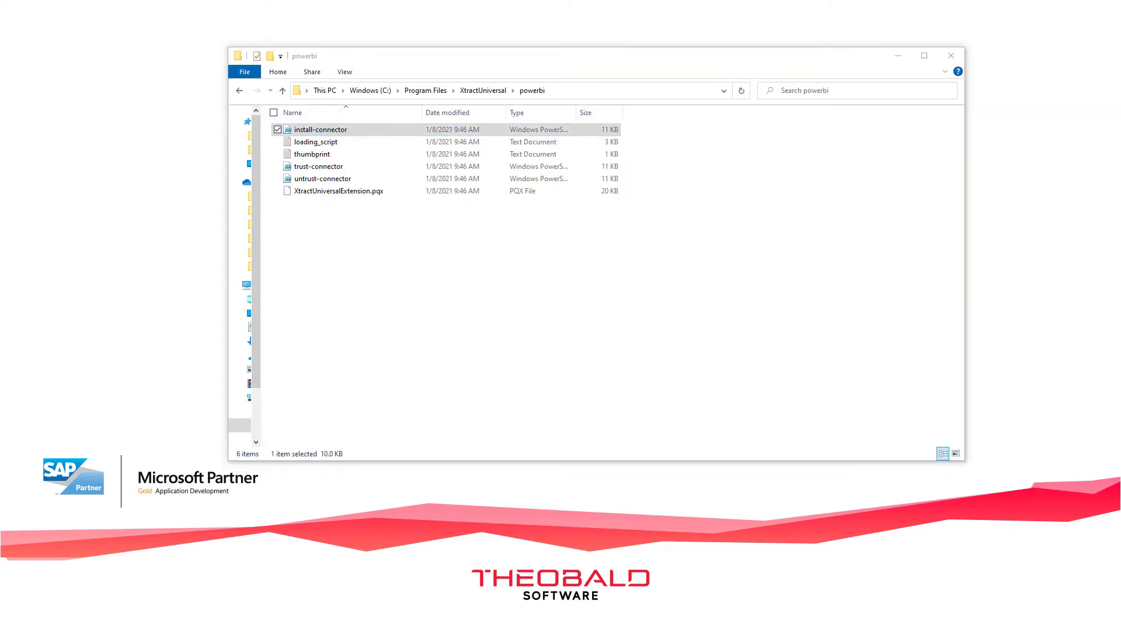
click(318, 166)
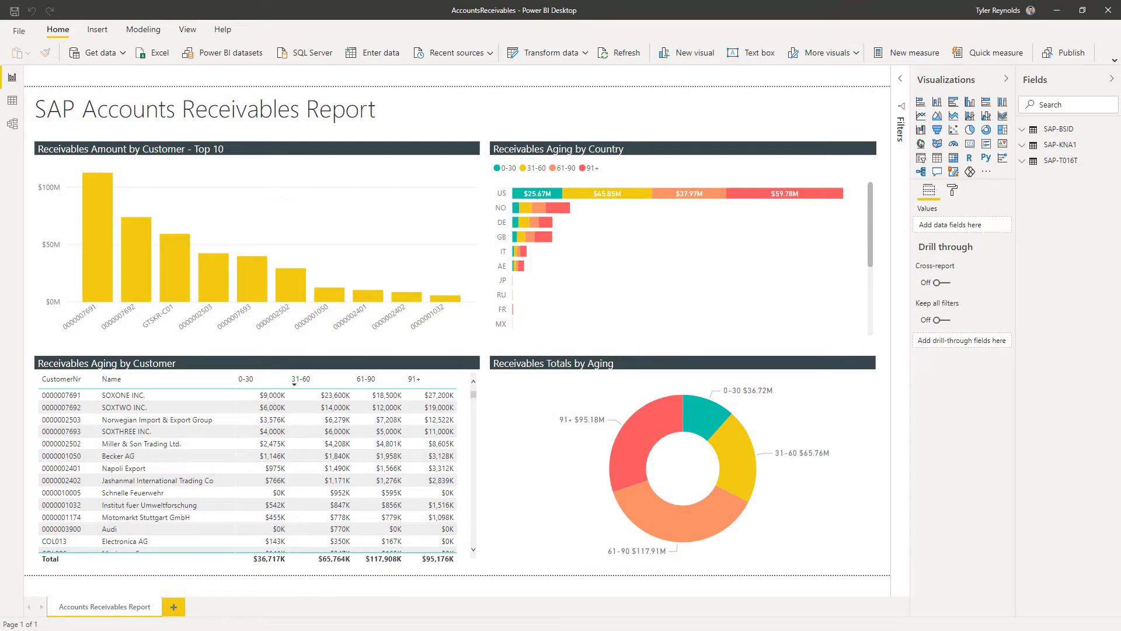
click(97, 52)
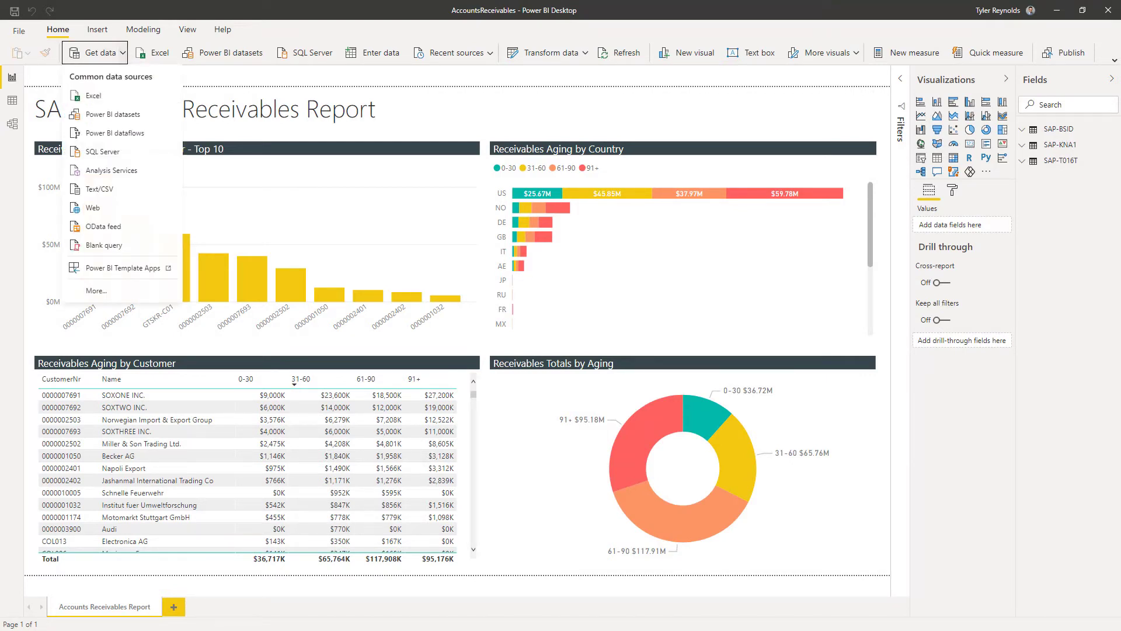
click(96, 290)
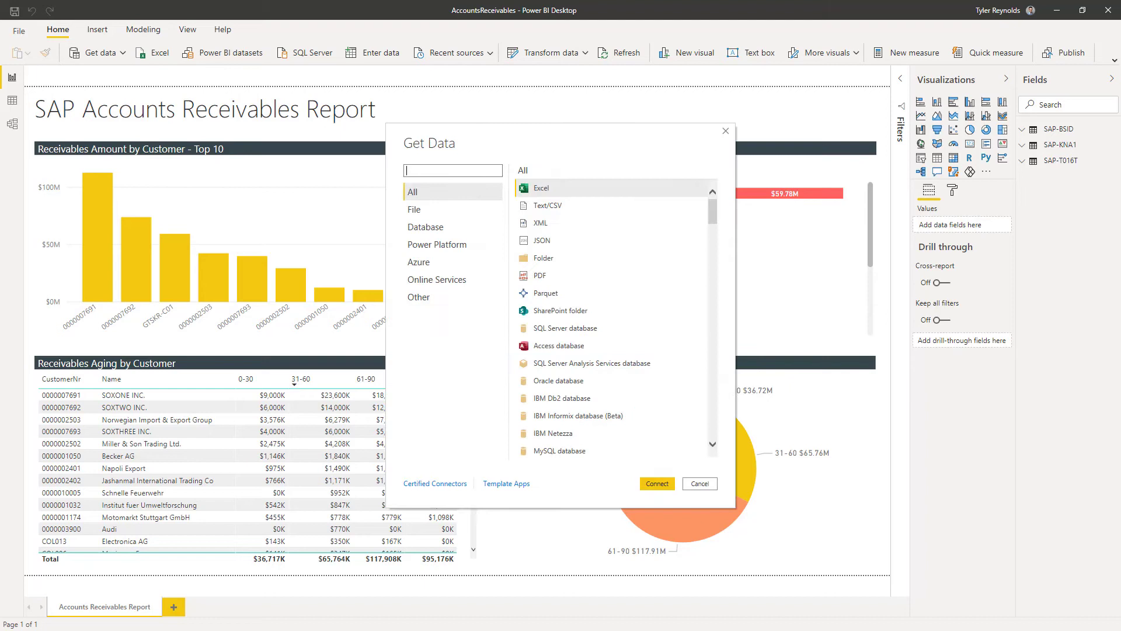
text(x)
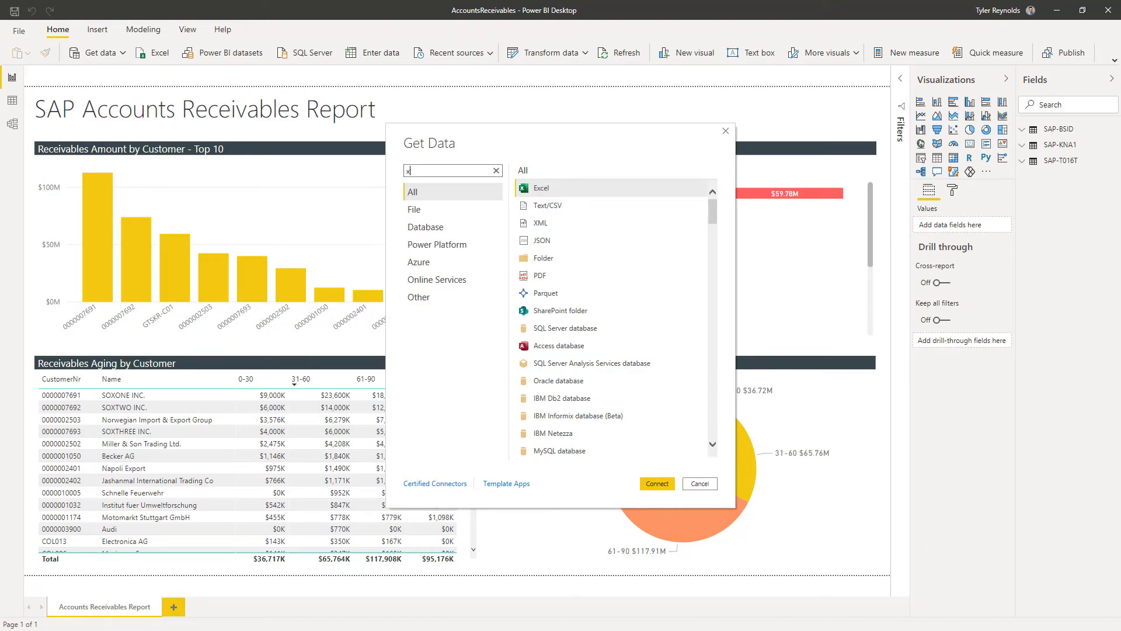
text(tract)
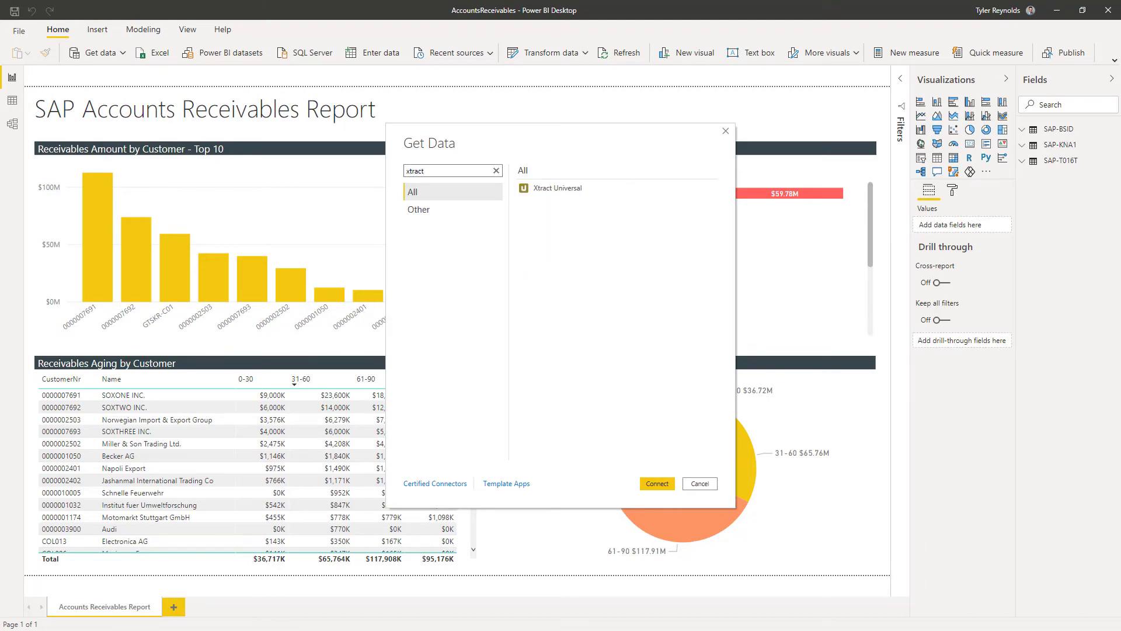
click(557, 187)
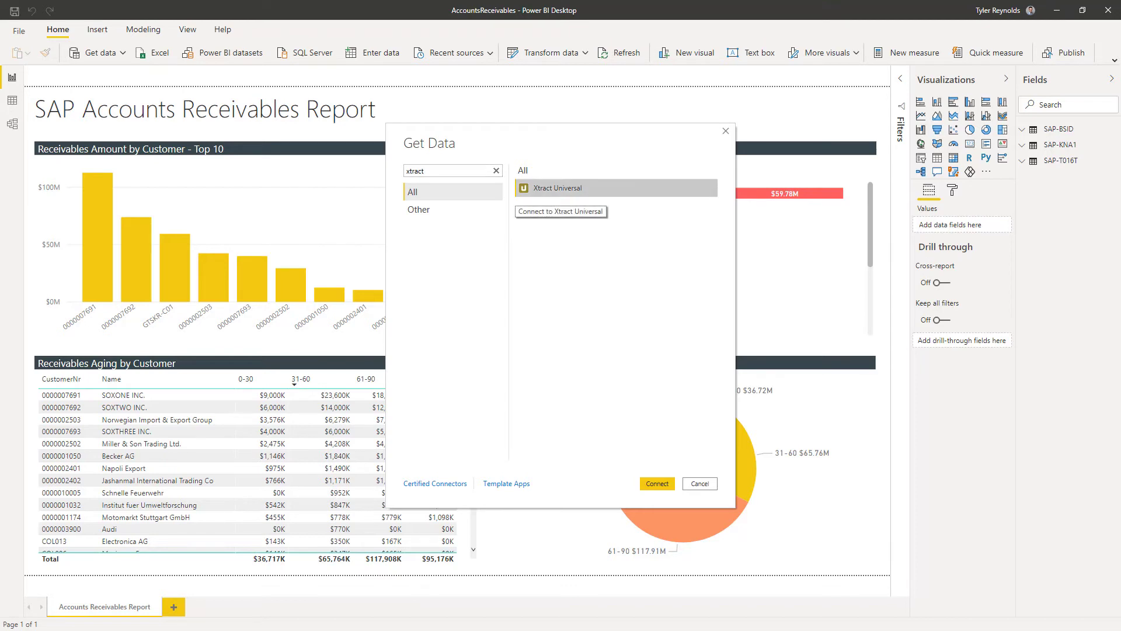
click(699, 484)
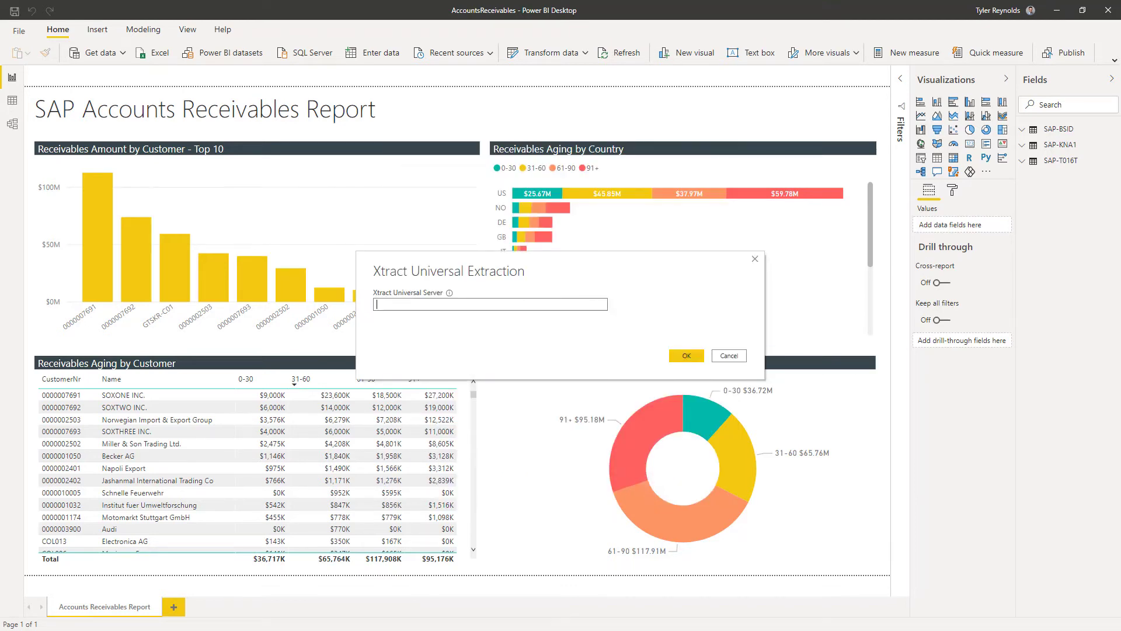
text(http://localhost:8065)
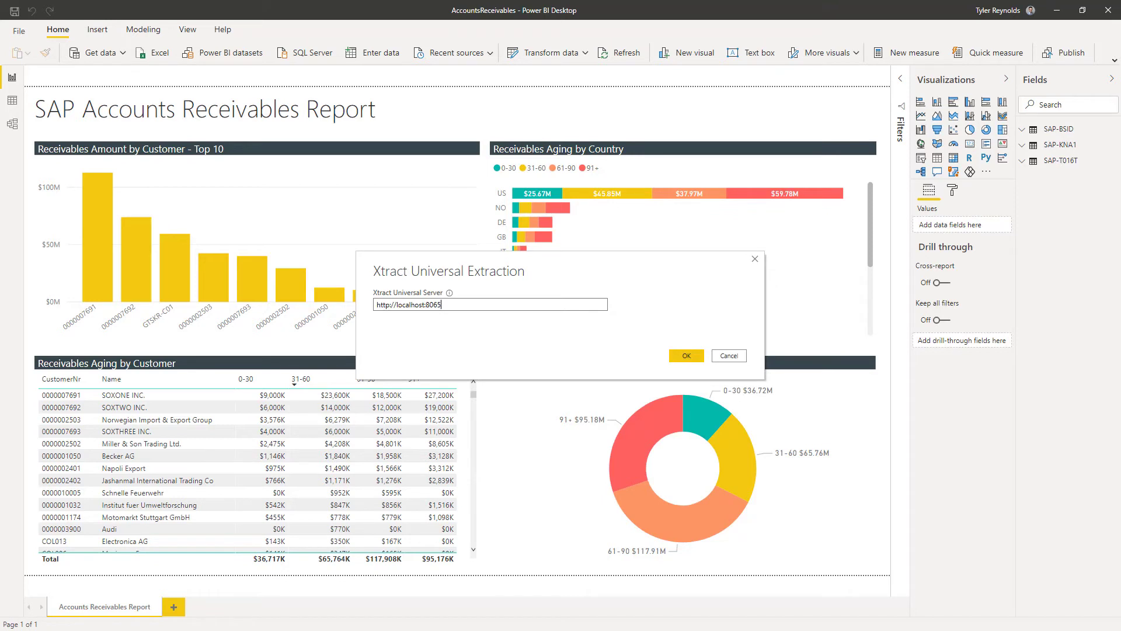
click(686, 355)
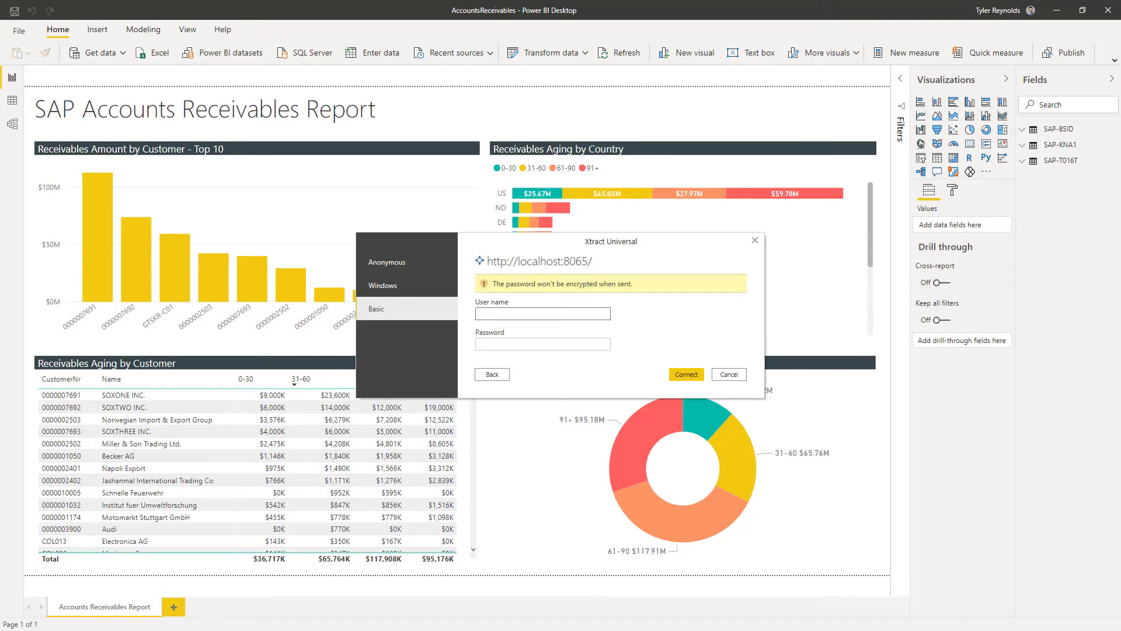
click(387, 262)
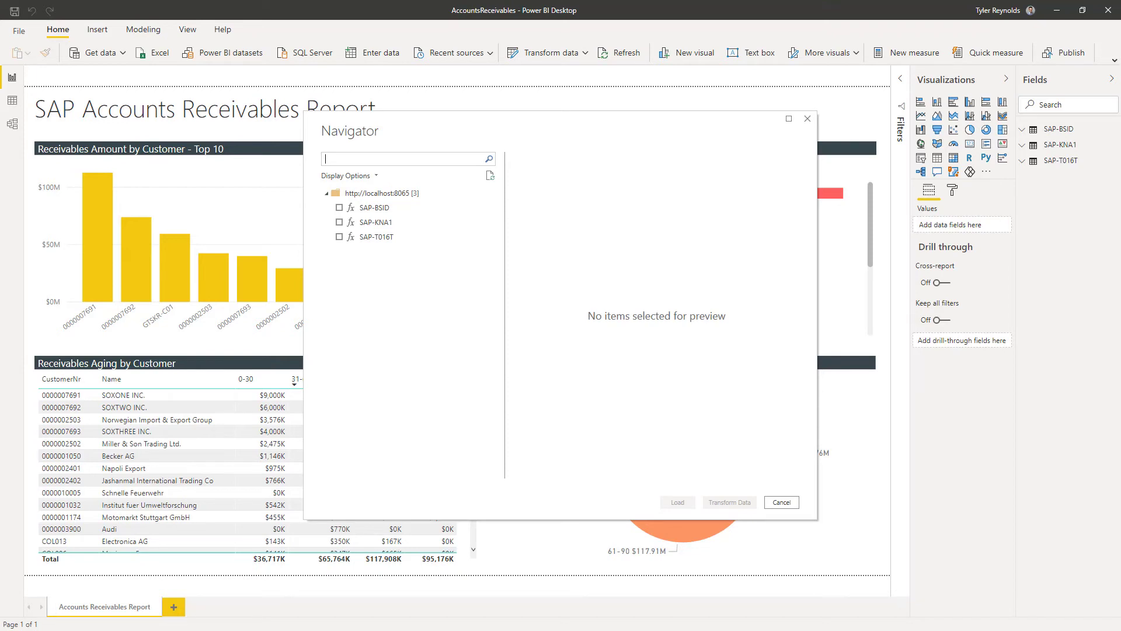
Select SAP-BSID and SAP-KNA1 in the Navigator and load them
click(339, 208)
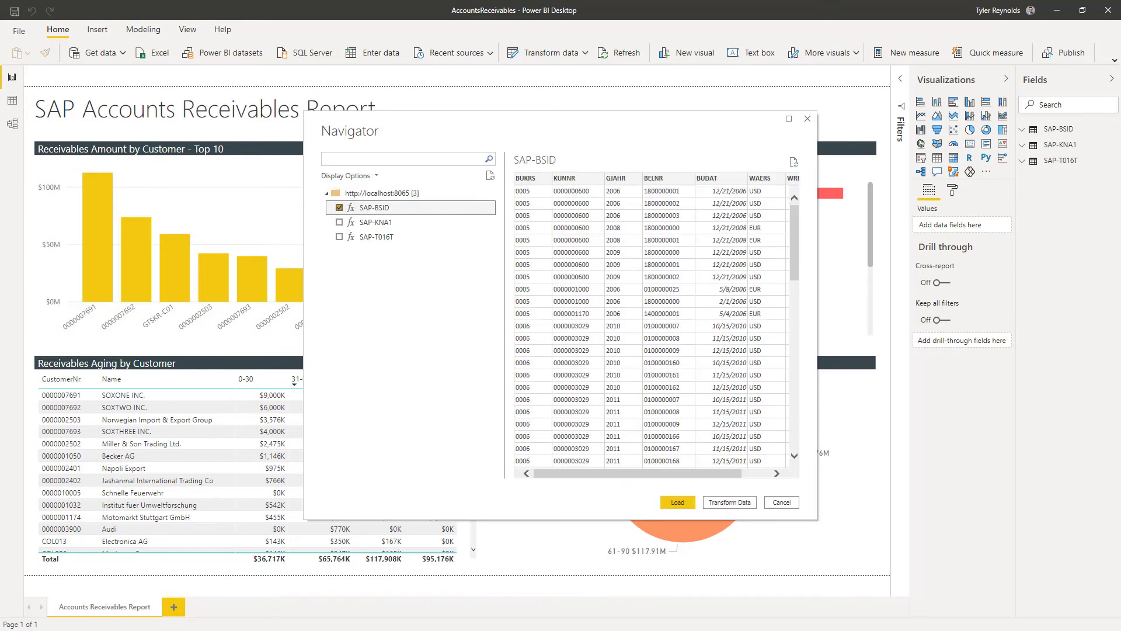
click(375, 222)
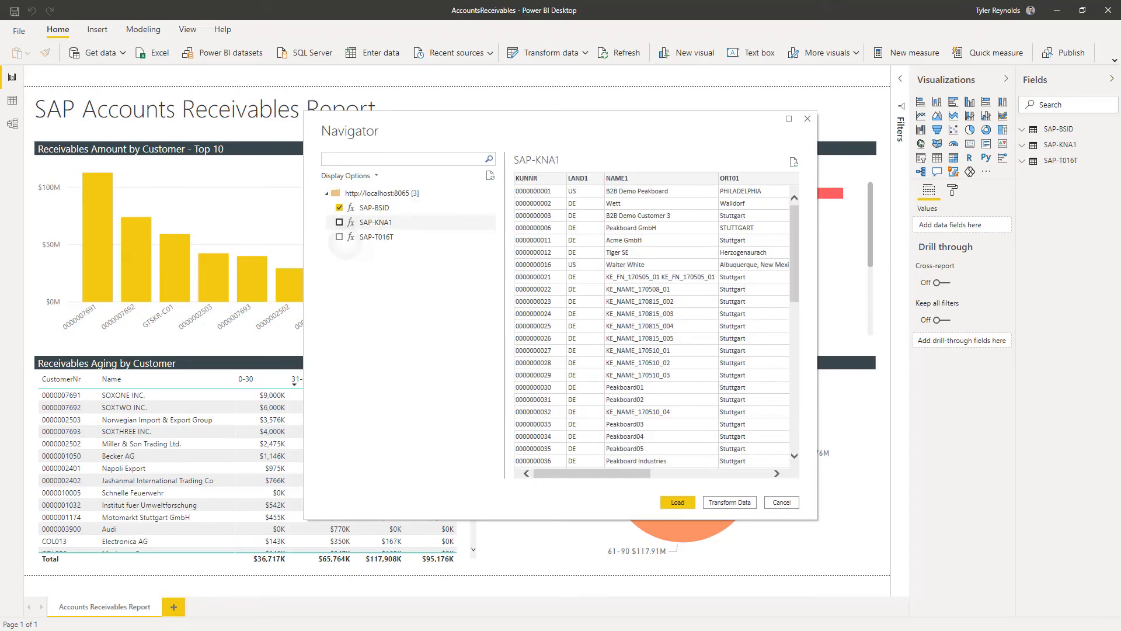
click(677, 502)
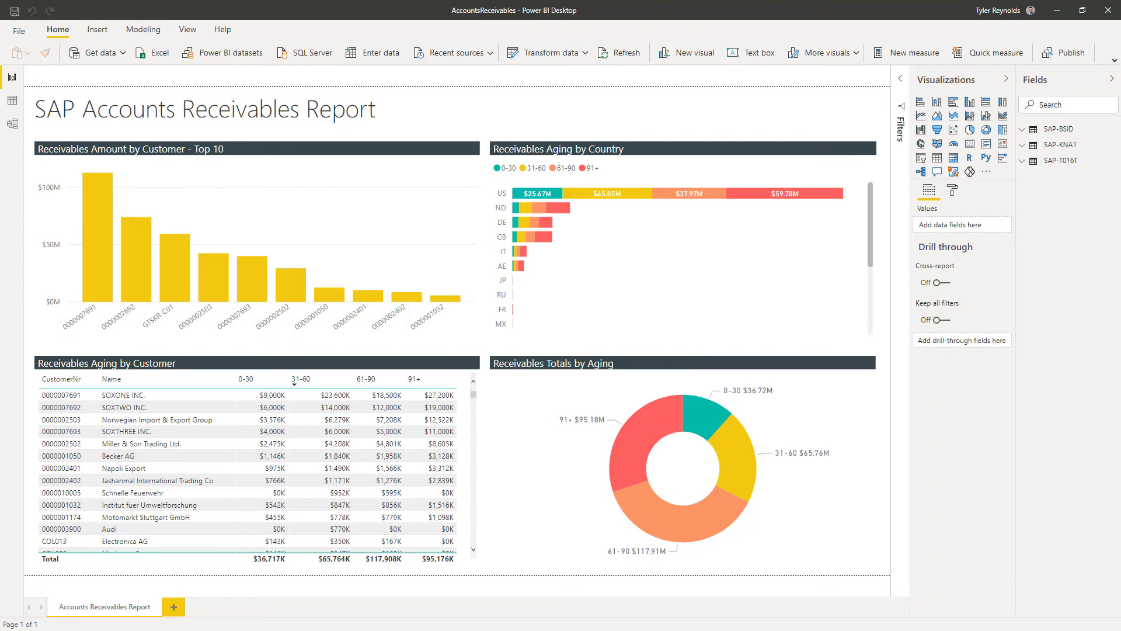
Publish the report to XU Demo, replacing the existing AccountsReceivables dataset
click(1063, 53)
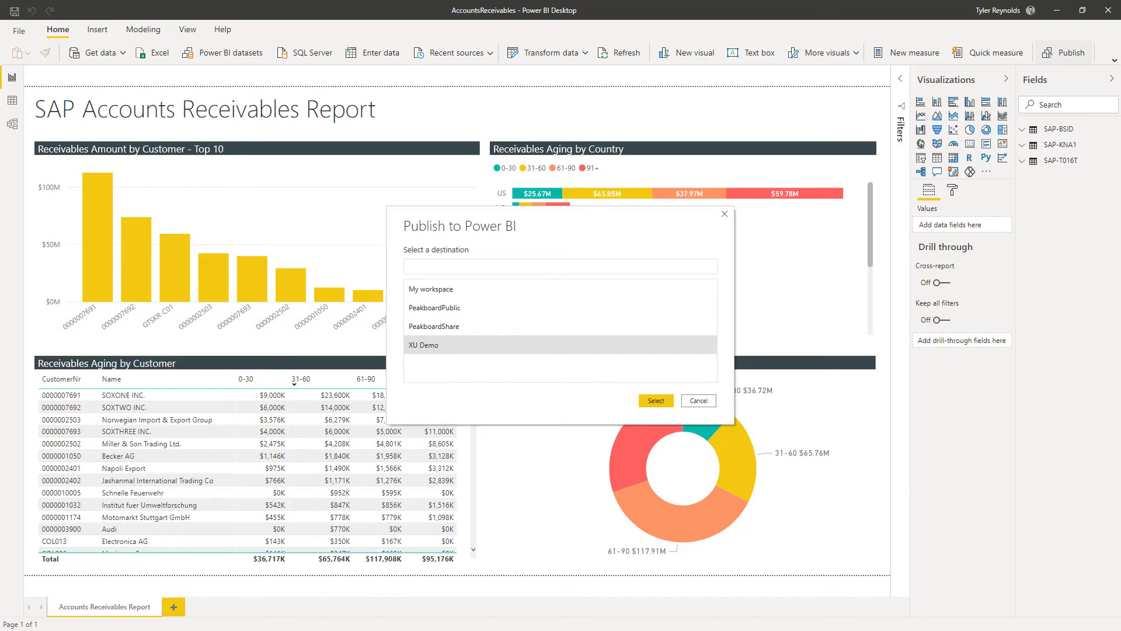
click(655, 400)
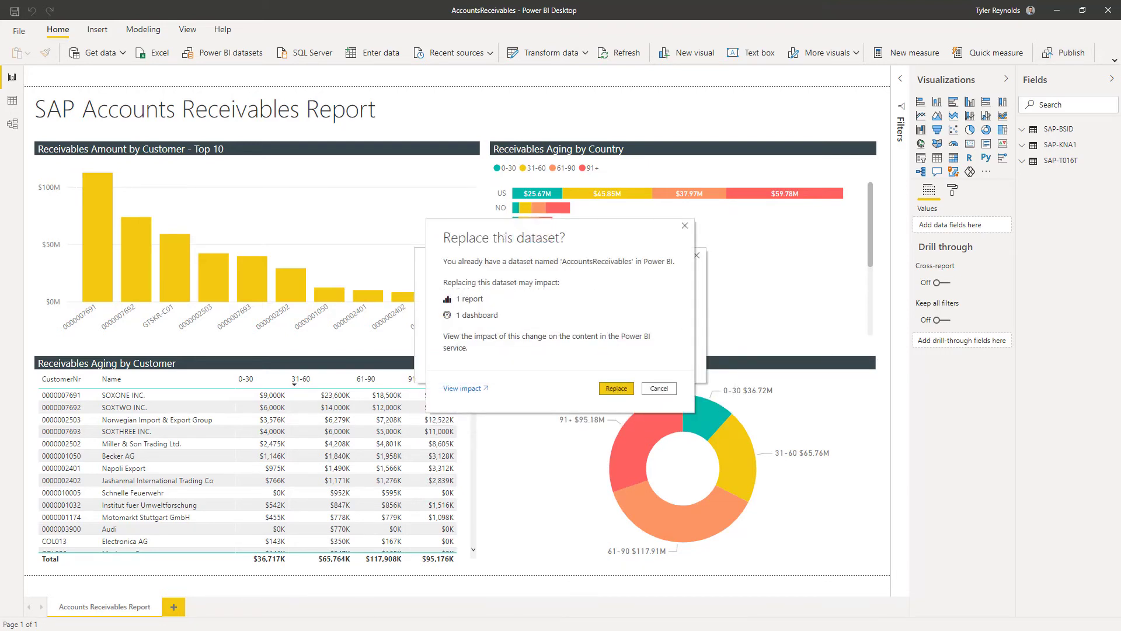
click(616, 388)
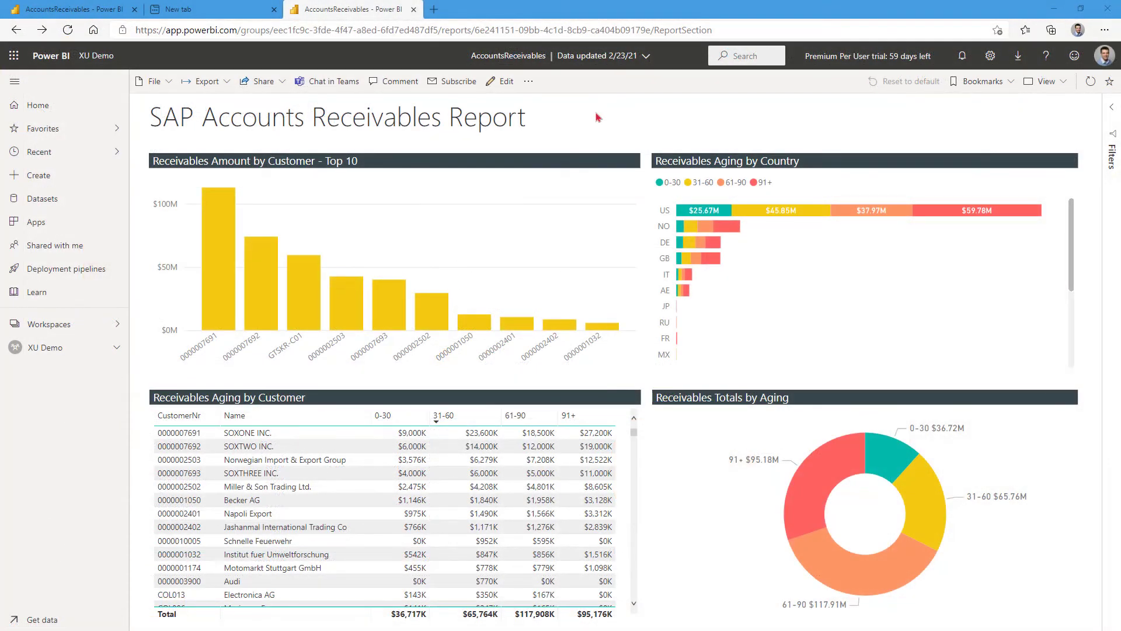
mouse_move(599, 131)
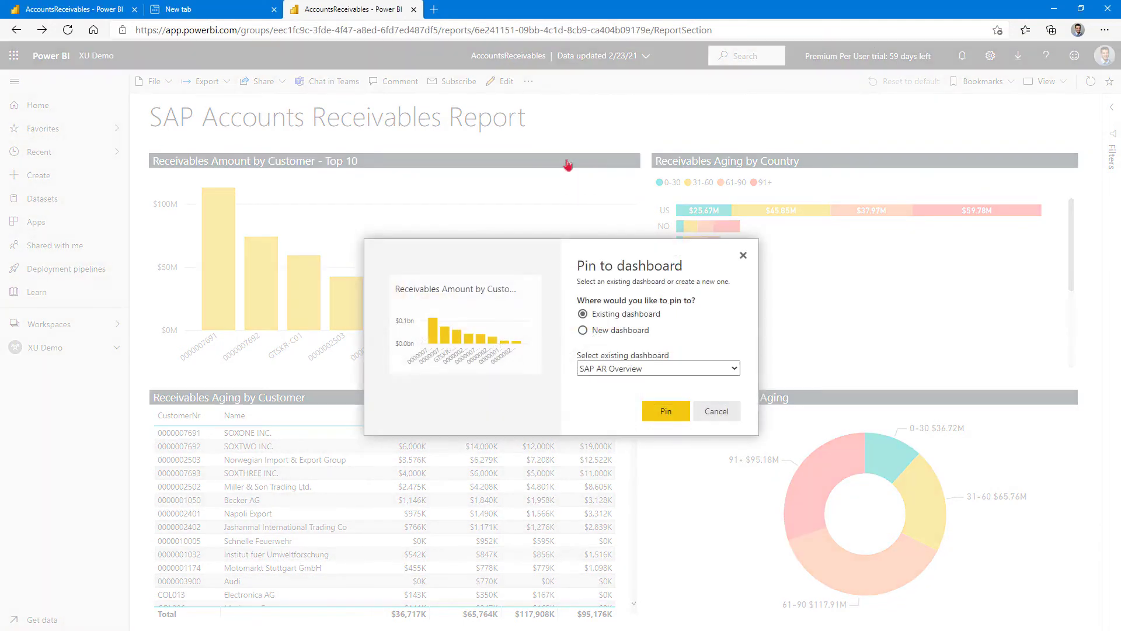
Pin the top-10 customer chart and aging table to SAP AR Overview
click(665, 411)
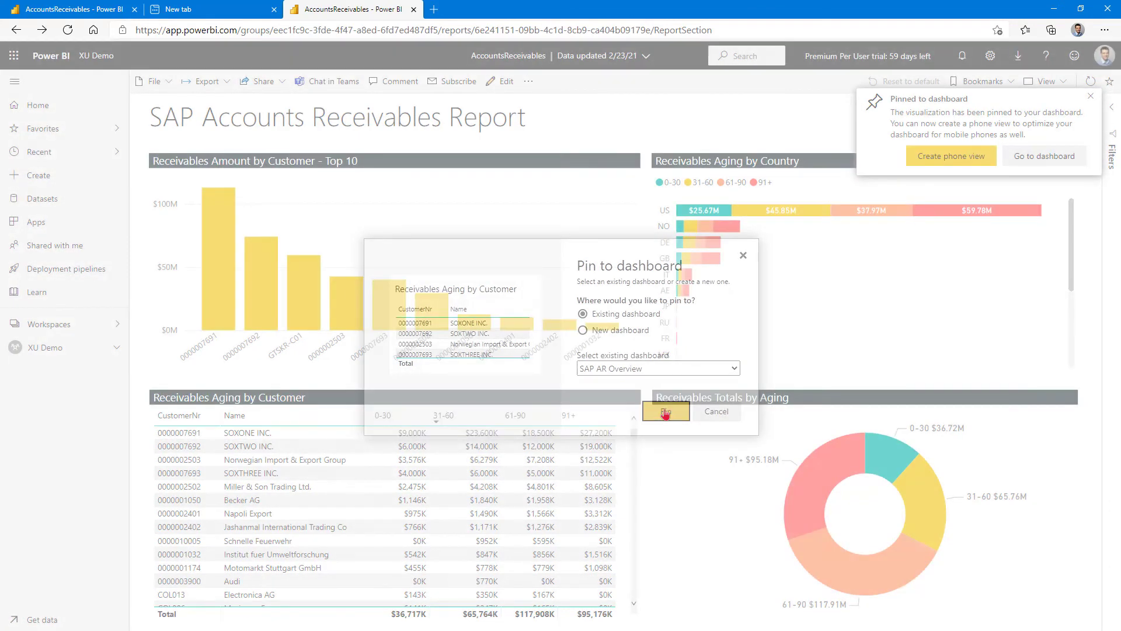
click(666, 411)
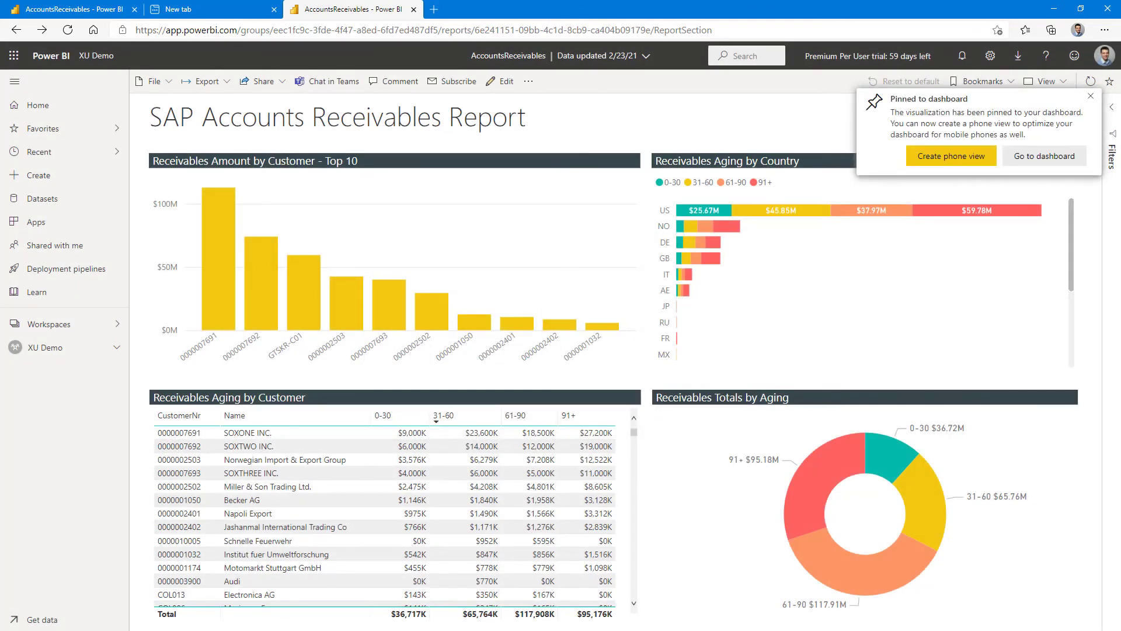
click(1090, 95)
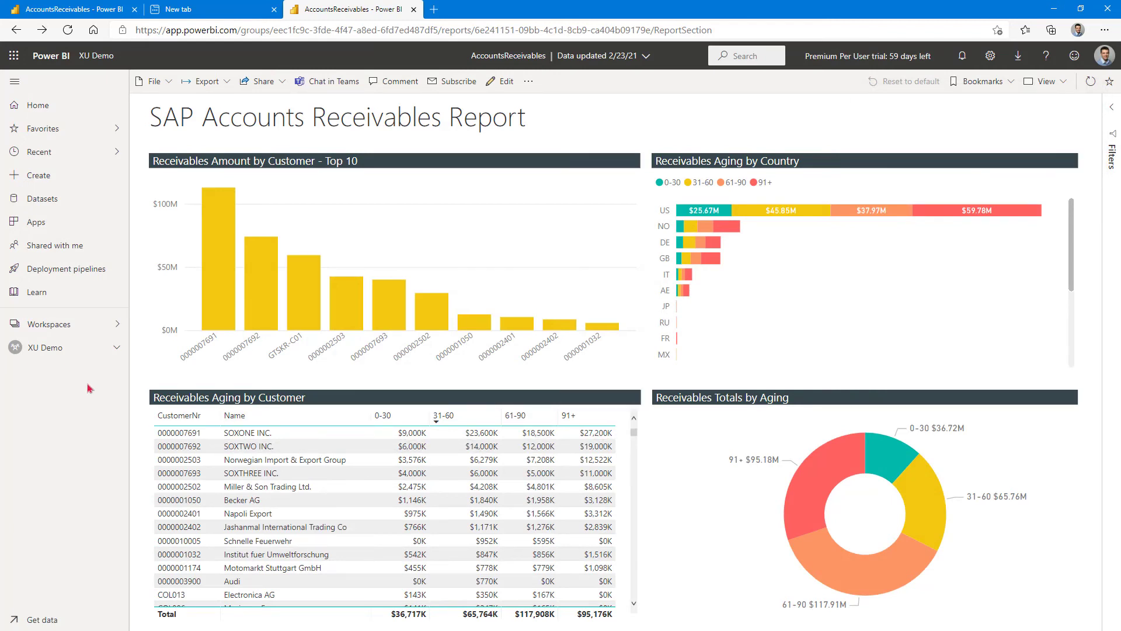
click(44, 347)
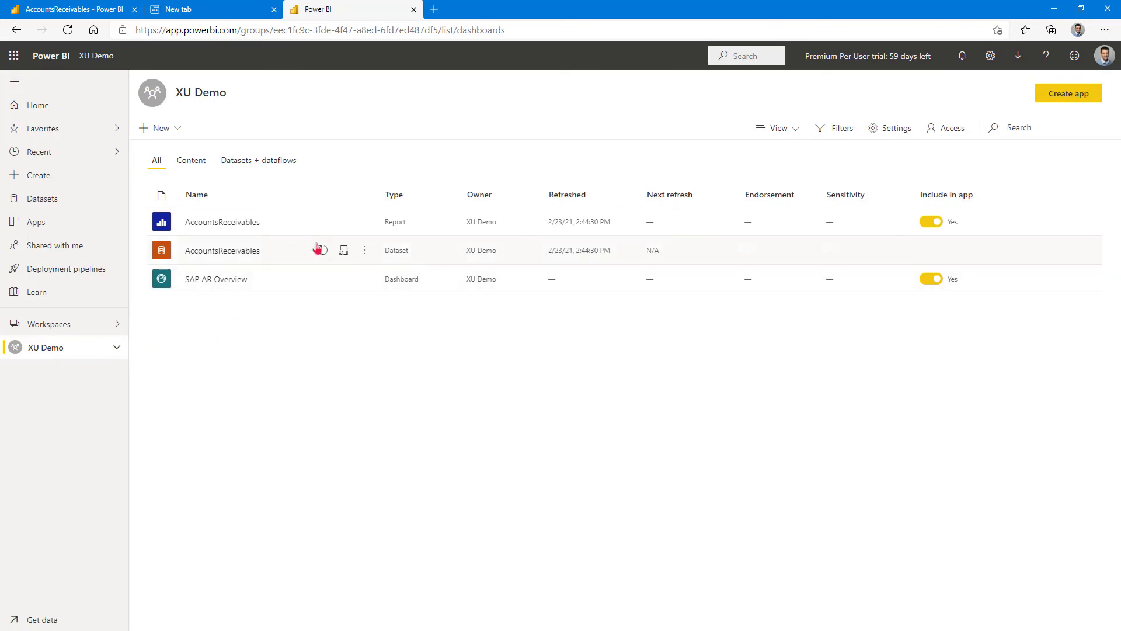
mouse_move(321, 250)
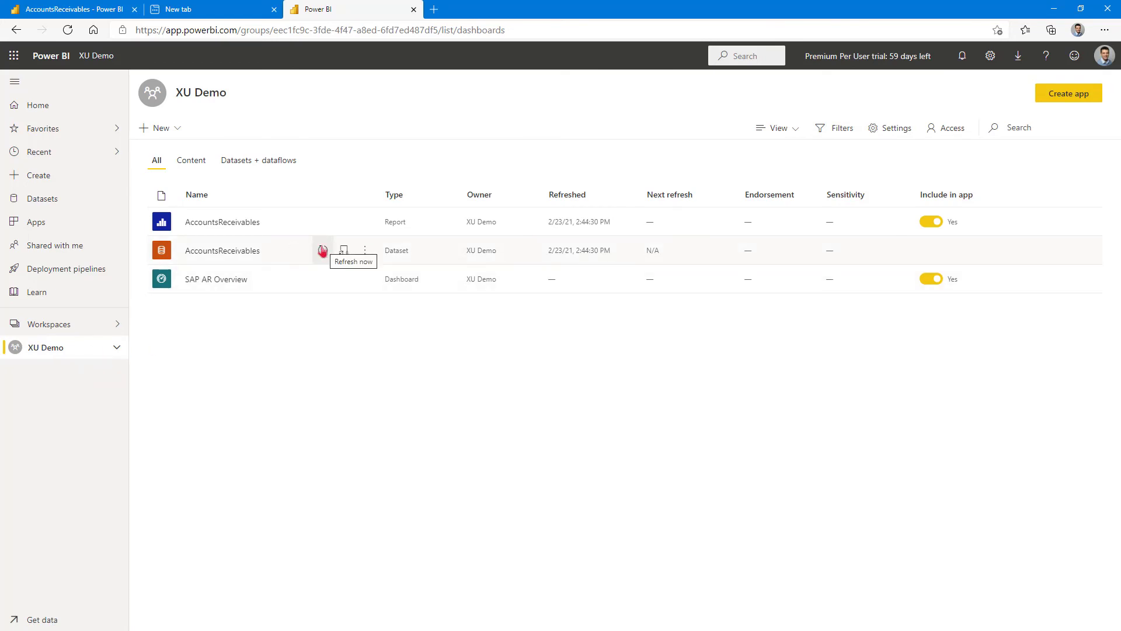
Start a refresh of the AccountsReceivables dataset
click(322, 250)
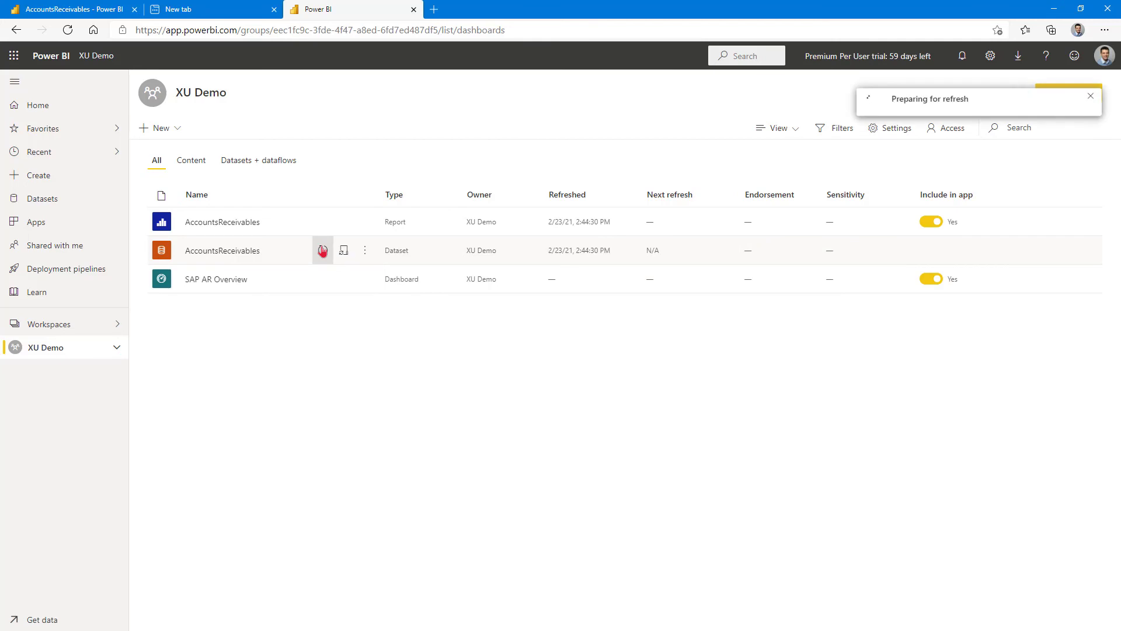